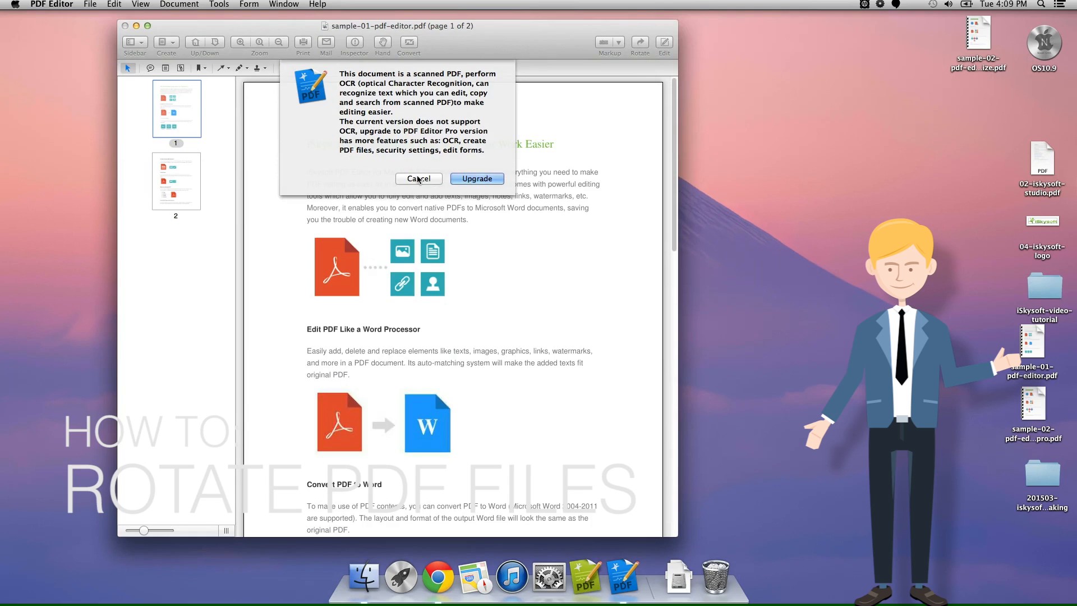
Launch the editor, load sample-01-pdf-editor.pdf and cancel the OCR upgrade prompt.
click(419, 178)
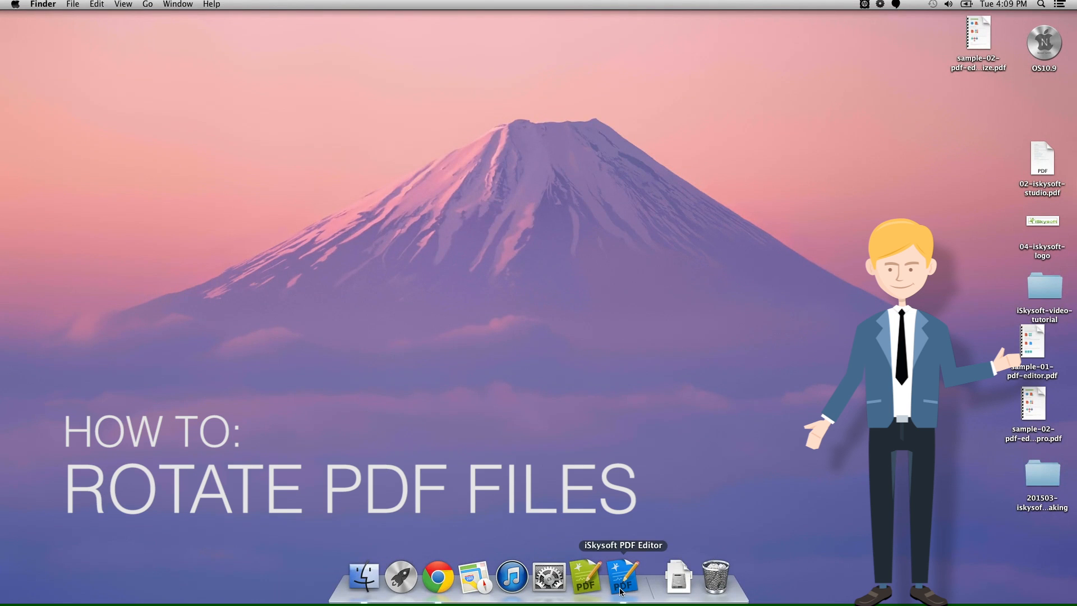
click(621, 576)
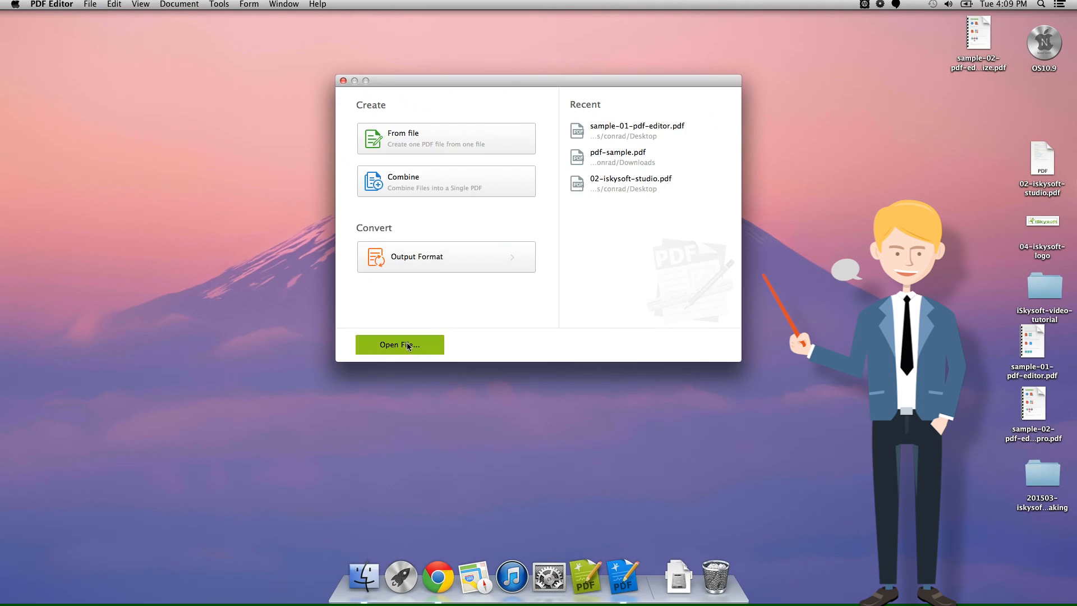
click(399, 345)
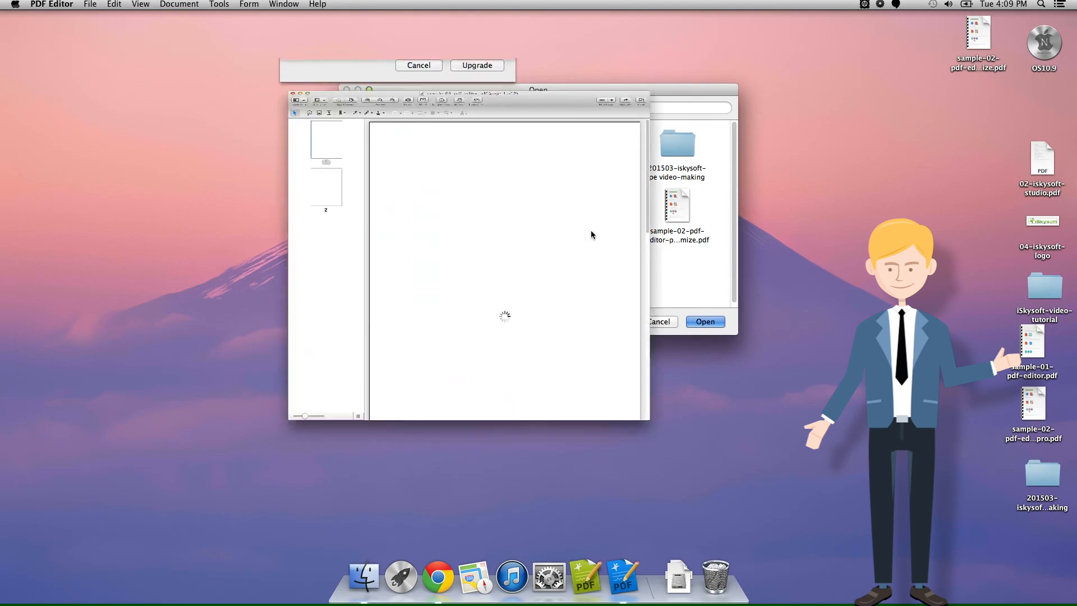
click(705, 322)
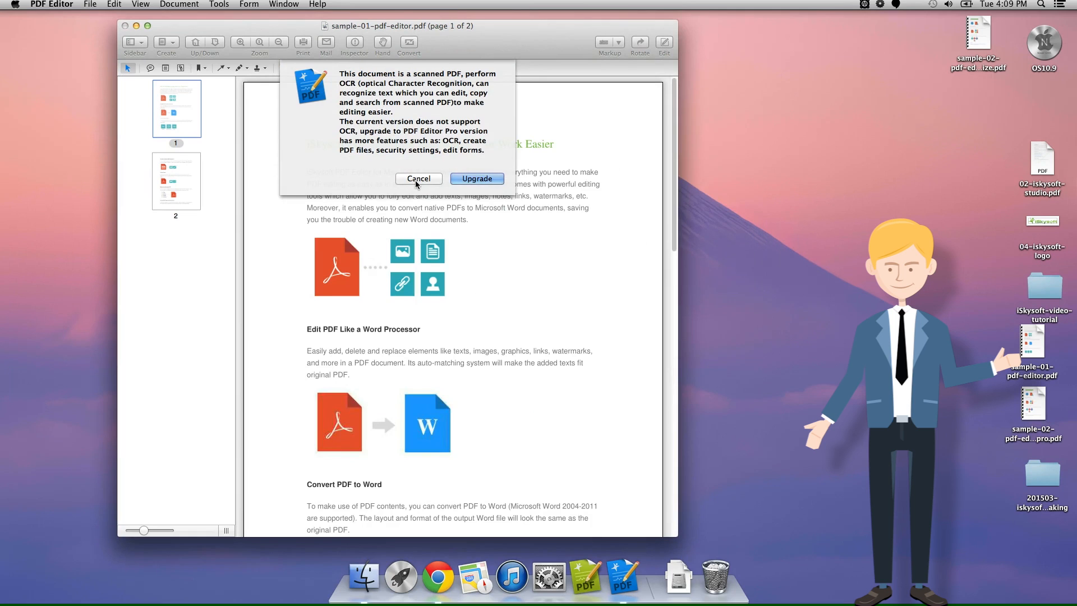
click(417, 178)
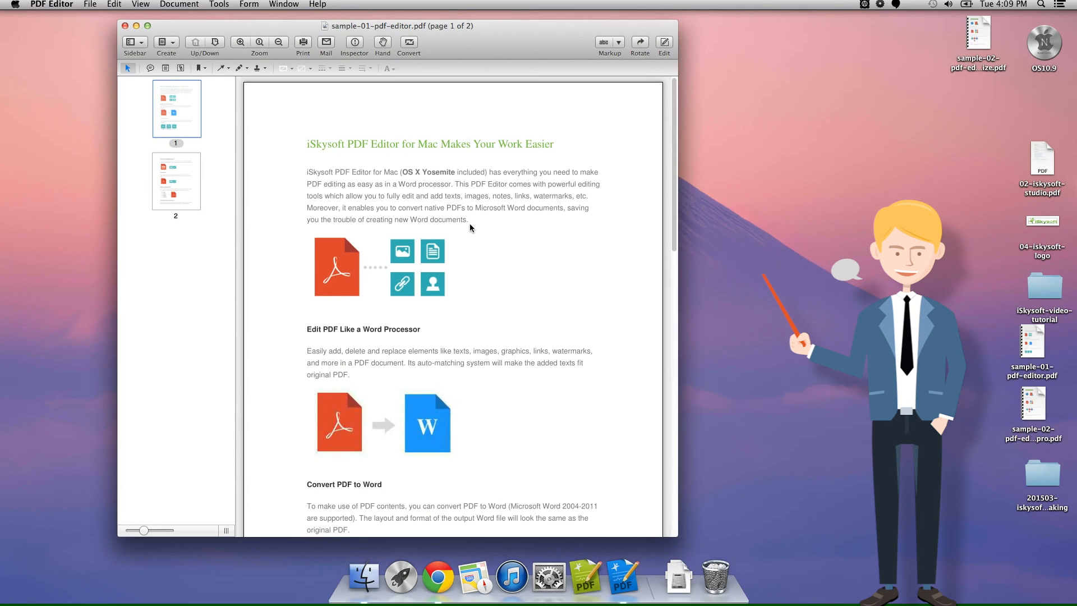
mouse_move(295, 107)
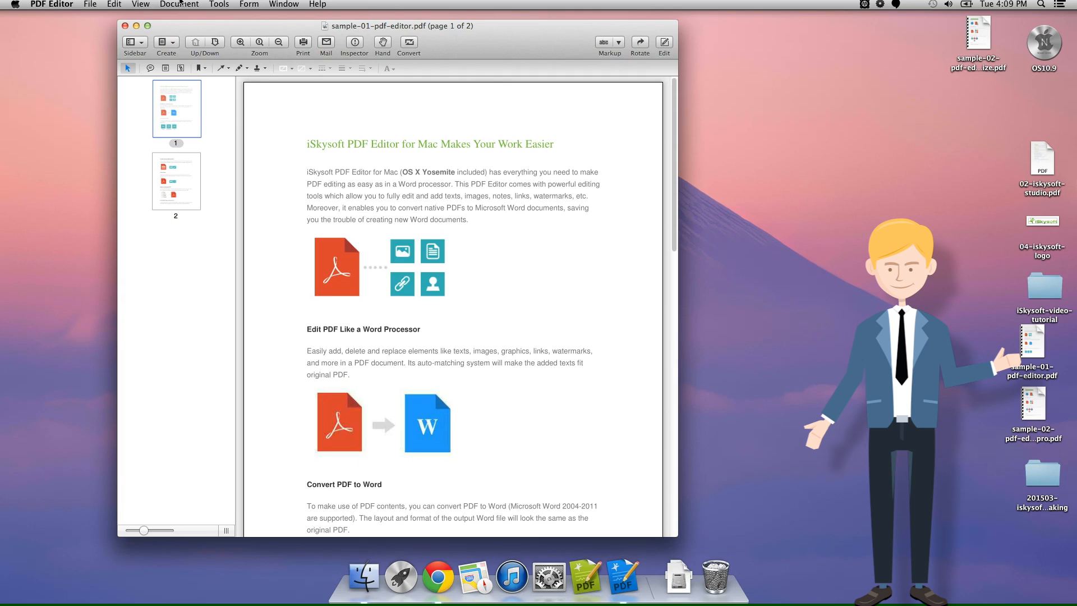
In Document > Rotate Pages, choose the Rotate 180 degrees direction.
click(178, 4)
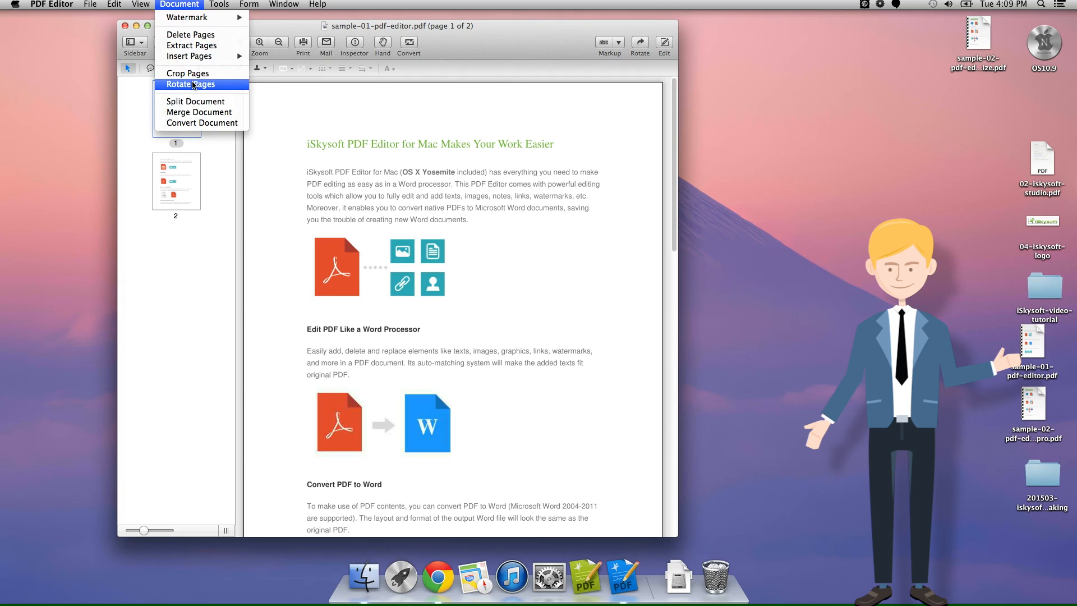
click(191, 84)
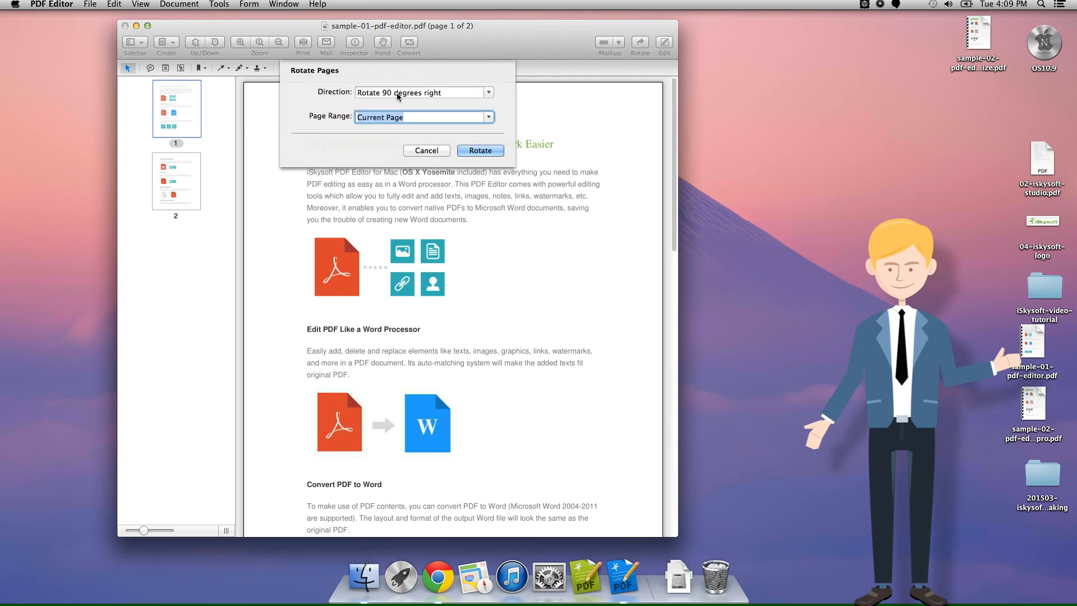
click(486, 92)
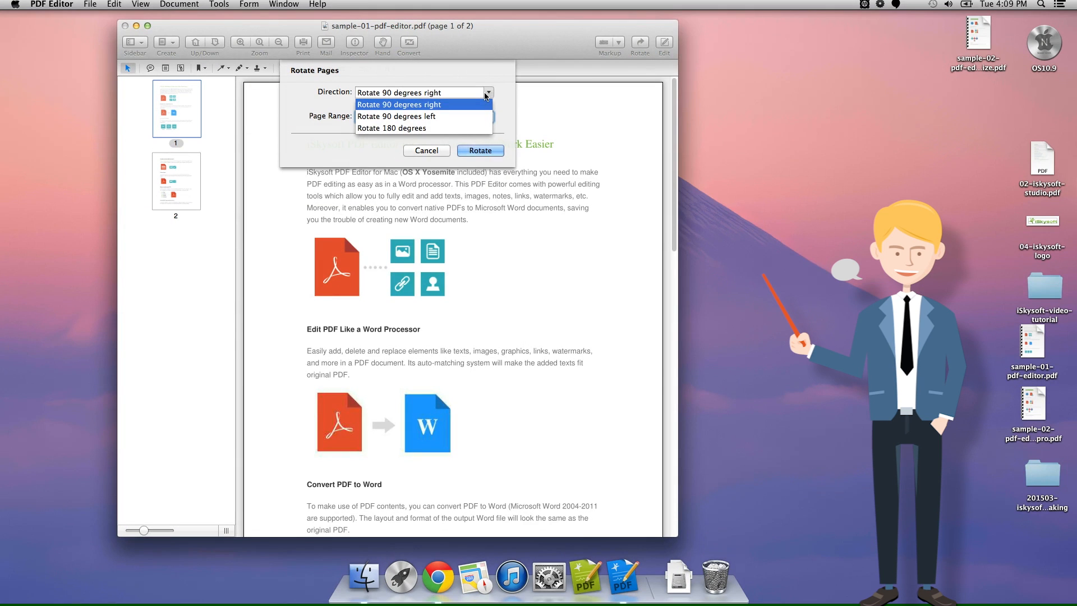
click(396, 128)
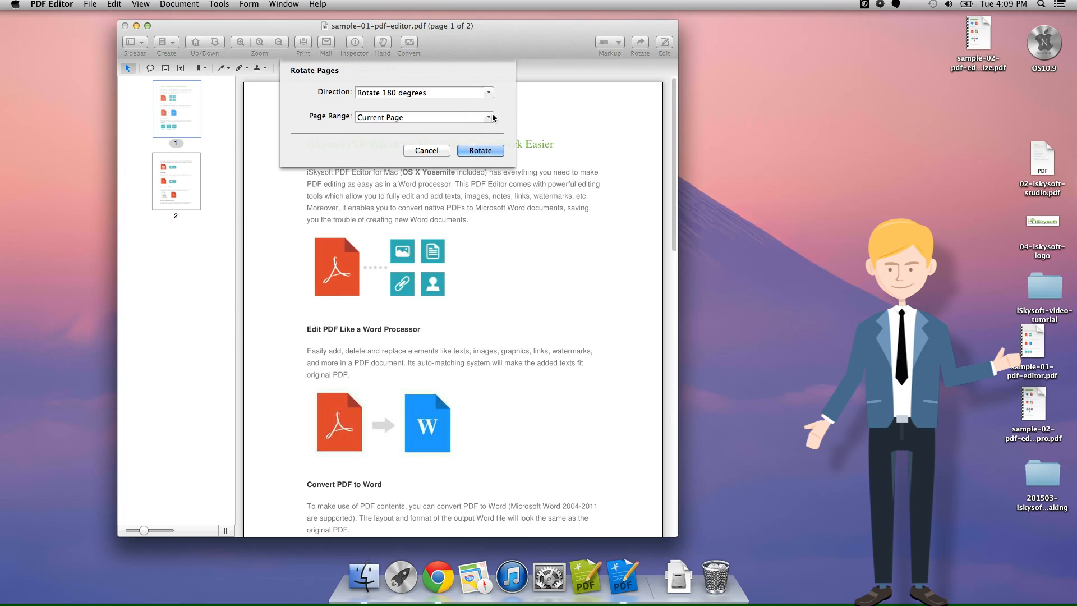
Keep the page range on Current Page and apply the rotation to page 1.
click(488, 117)
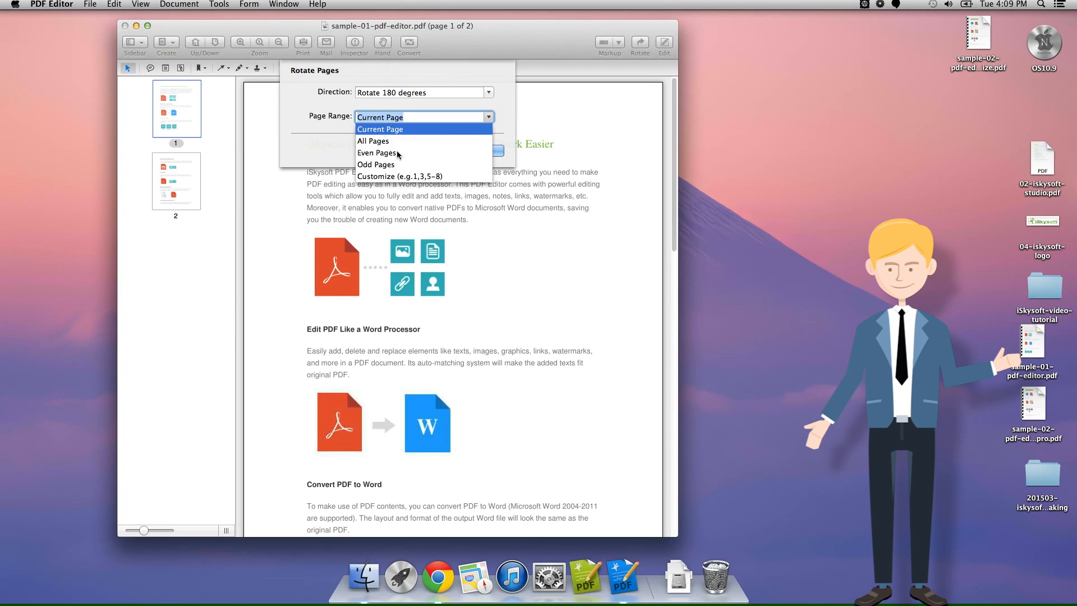
mouse_move(496, 119)
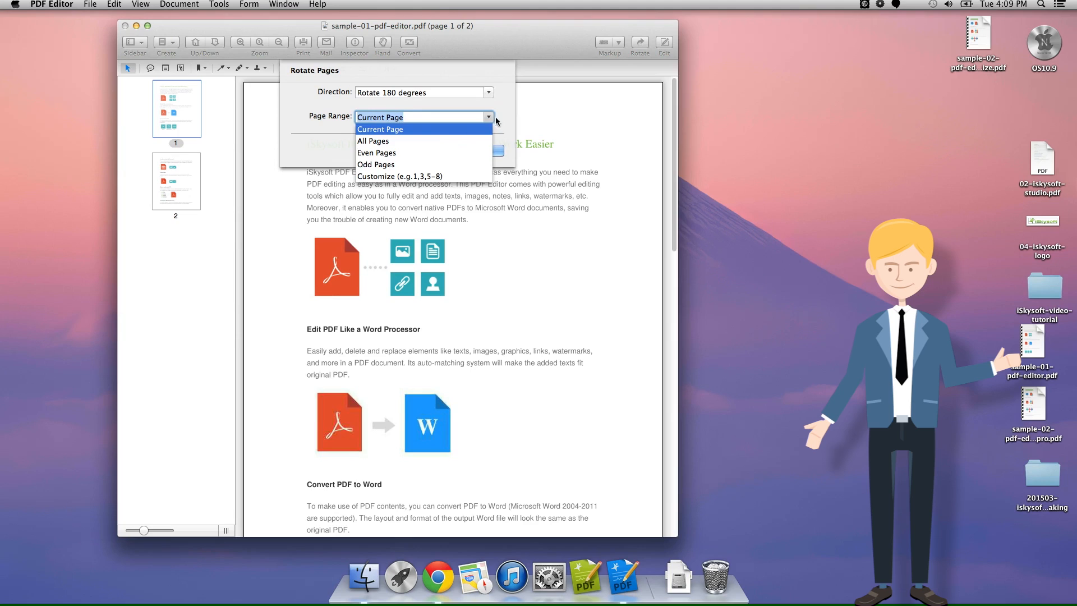
click(379, 129)
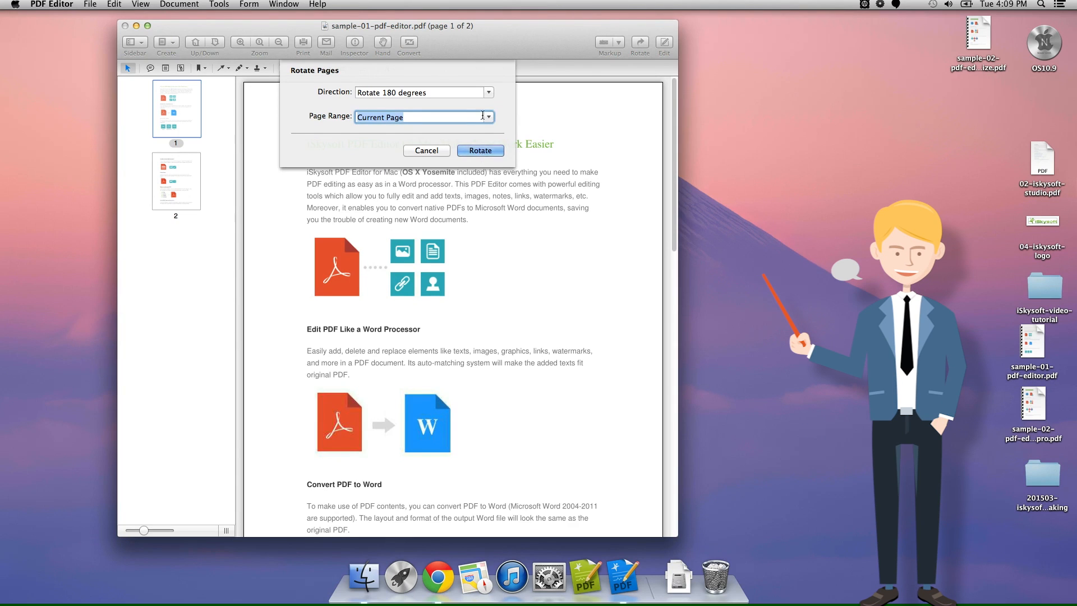
click(488, 117)
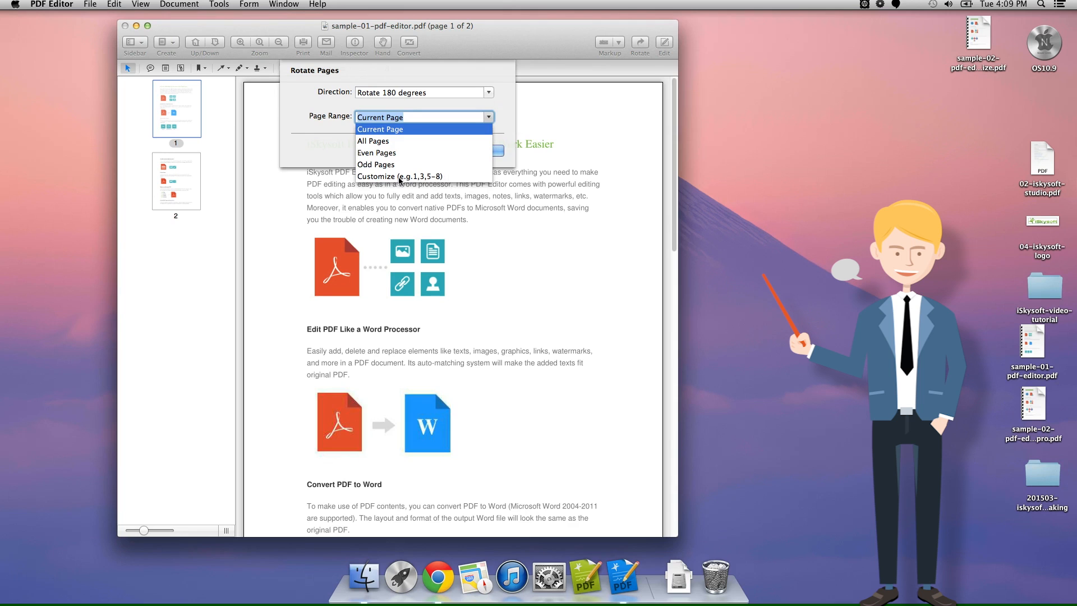
click(380, 129)
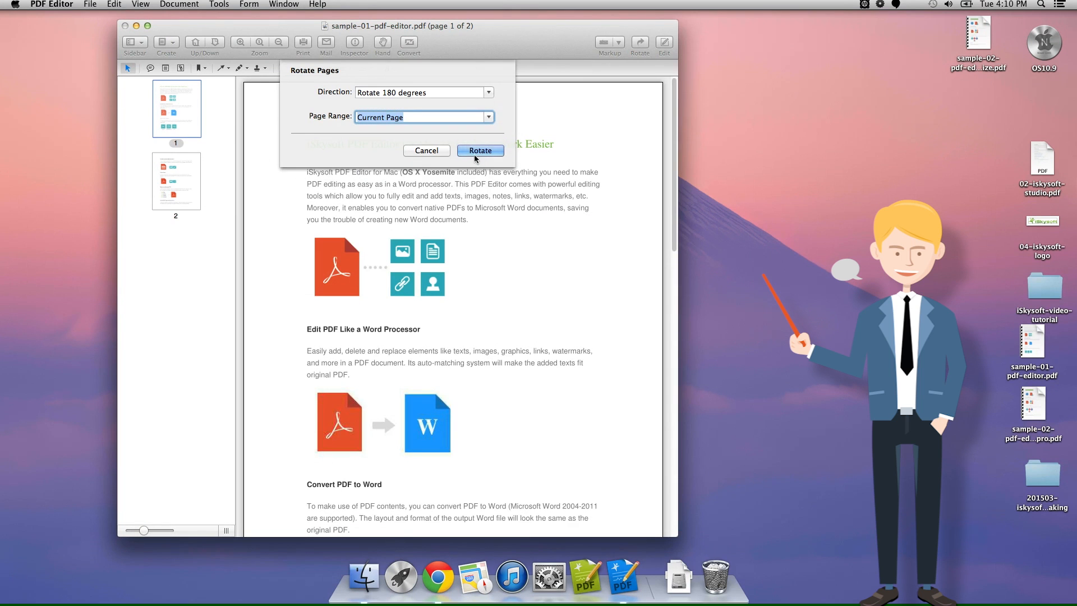
click(480, 151)
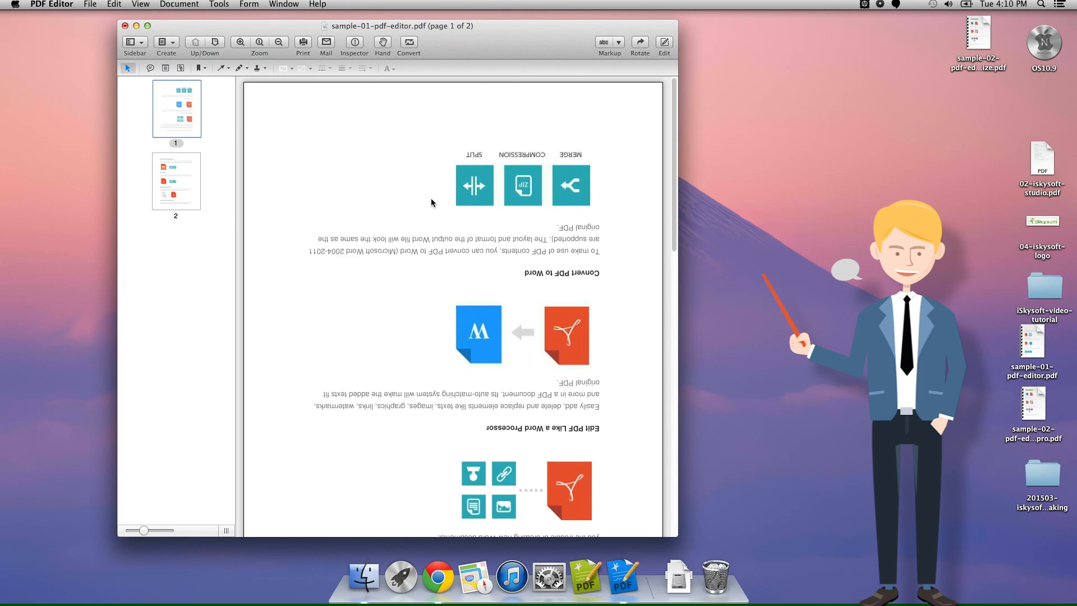
Rotate page 1 right 90° twice from the toolbar so it stands upright.
scroll(down, 3)
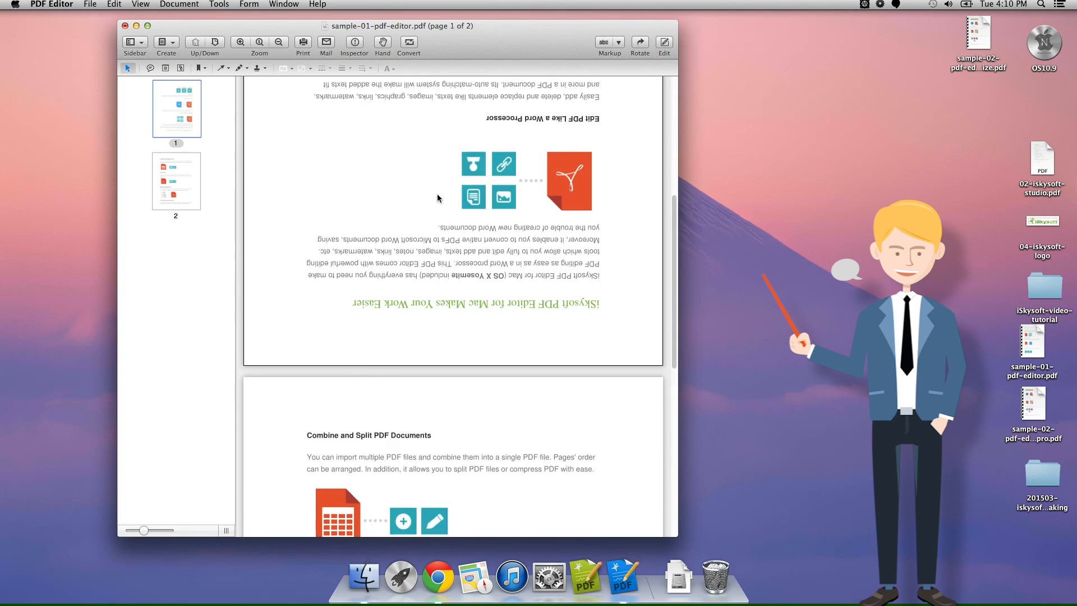
scroll(up, 3)
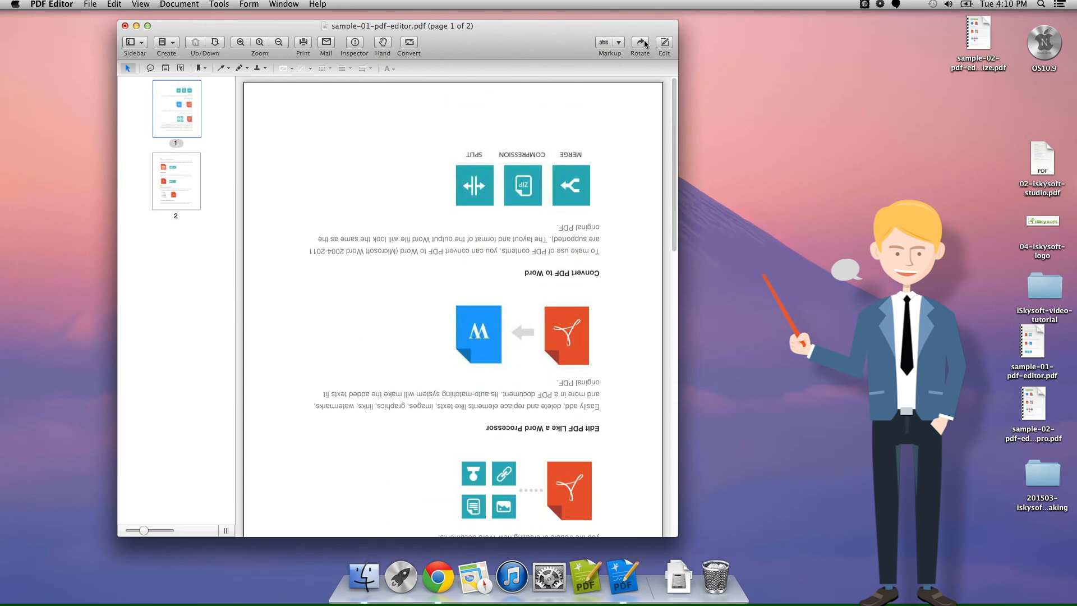
mouse_move(640, 42)
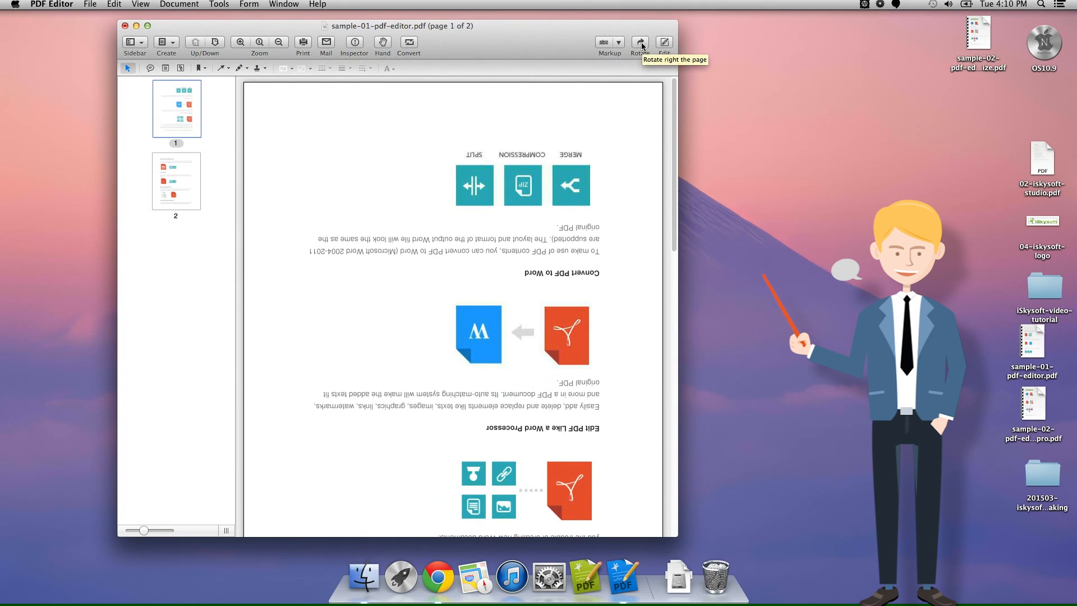
click(639, 41)
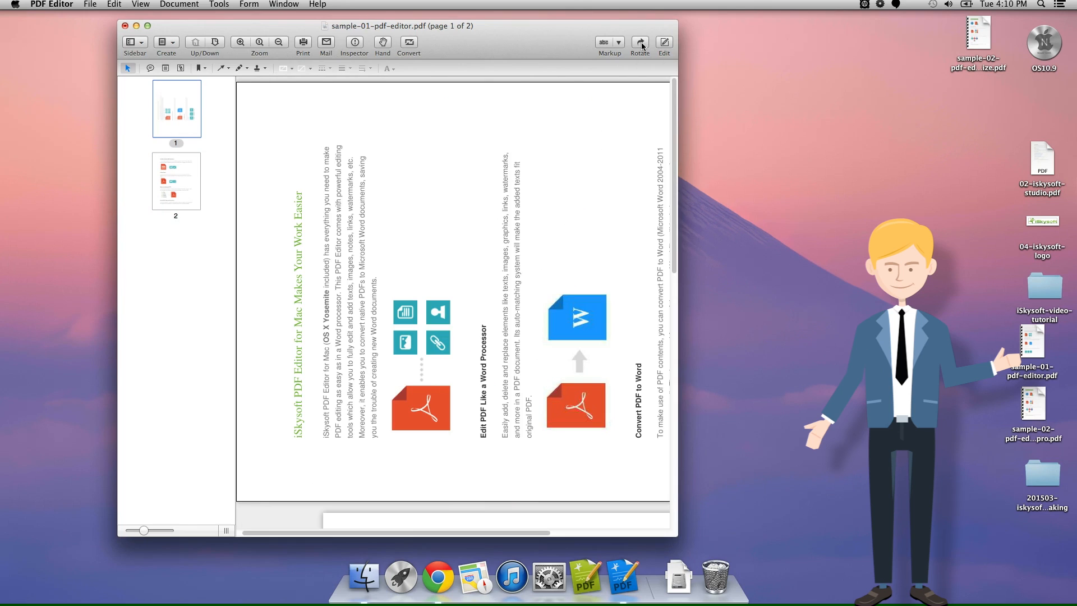
click(640, 42)
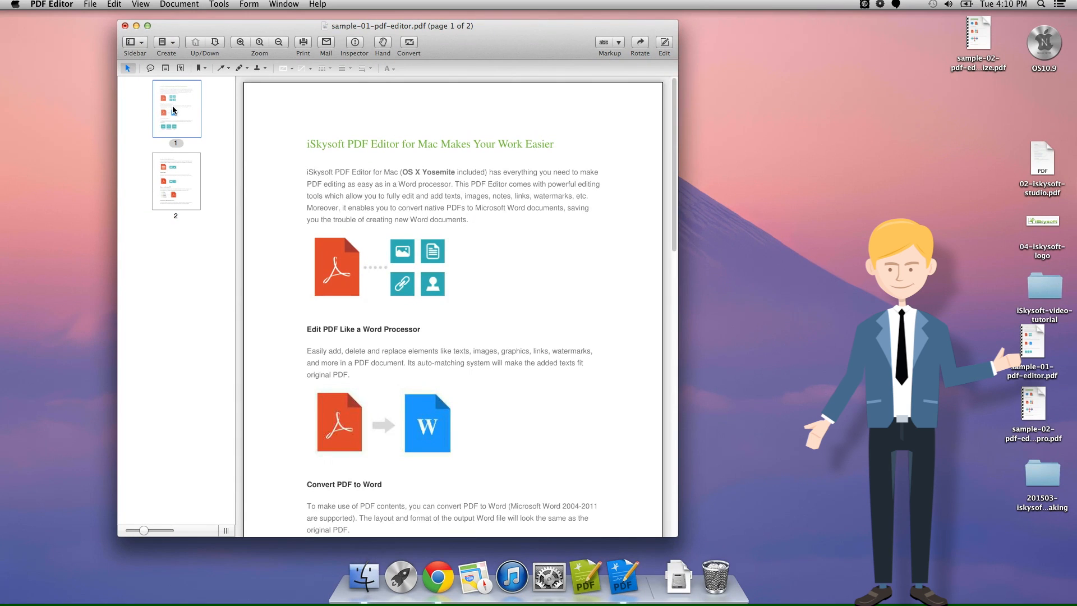
right_click(176, 109)
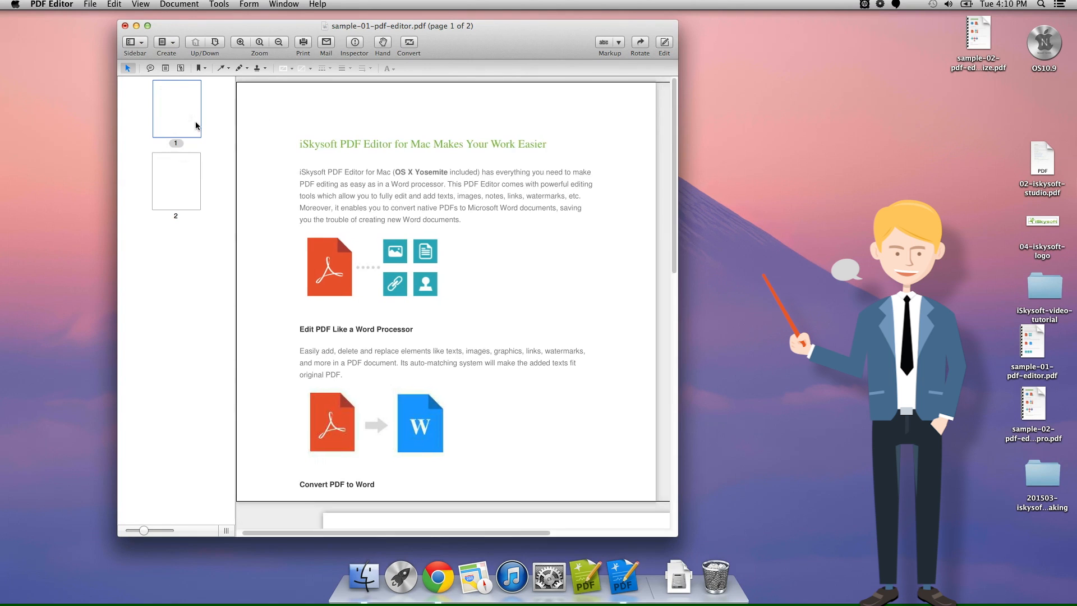
right_click(176, 108)
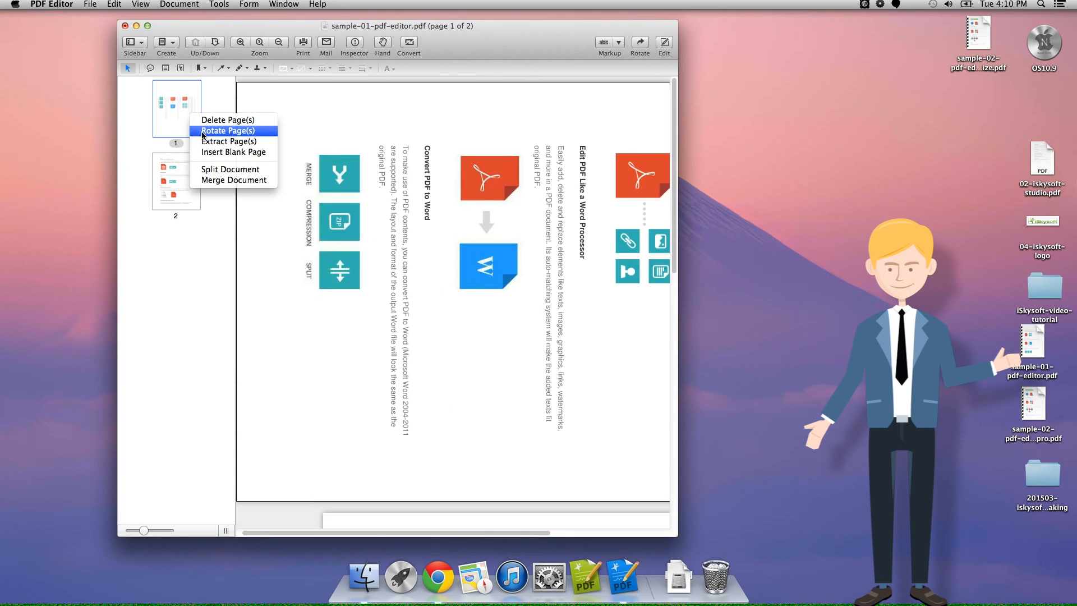
click(227, 130)
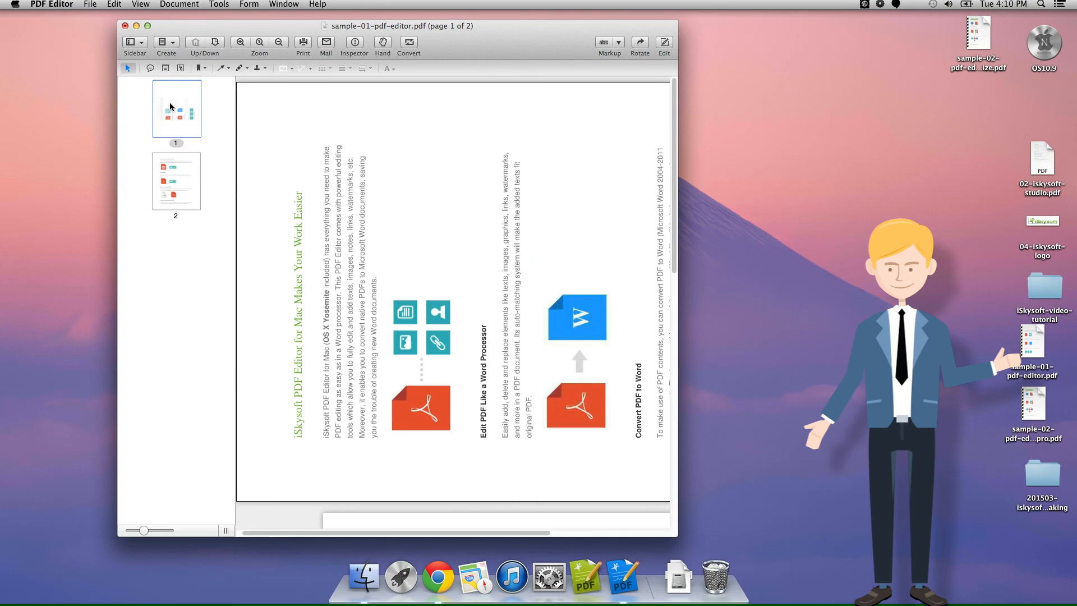
click(637, 42)
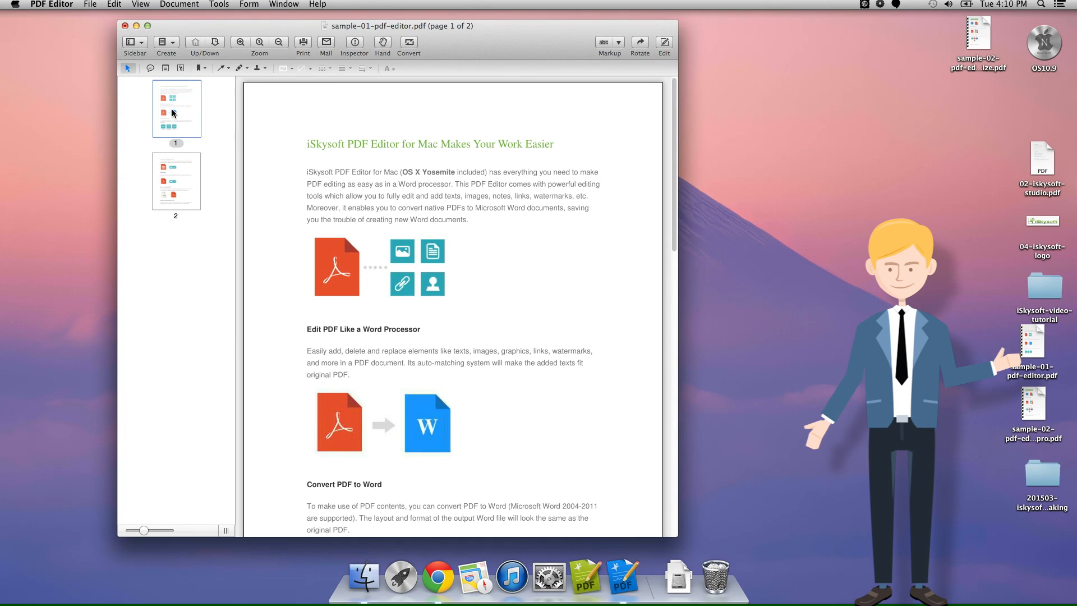
mouse_move(181, 115)
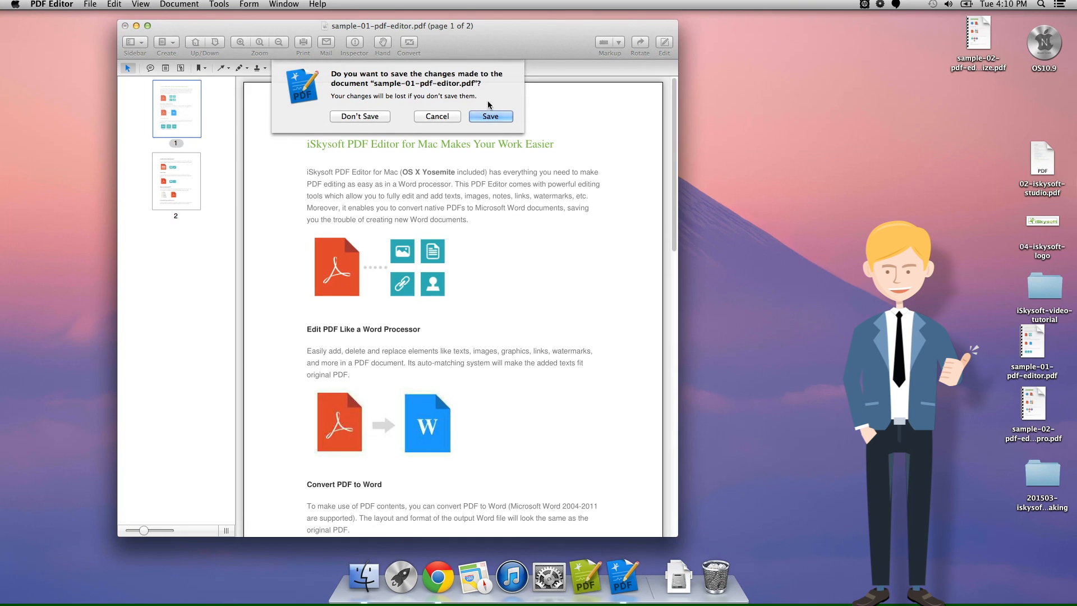
Answer the save-changes prompt with Save to keep the rotated sample PDF.
click(358, 115)
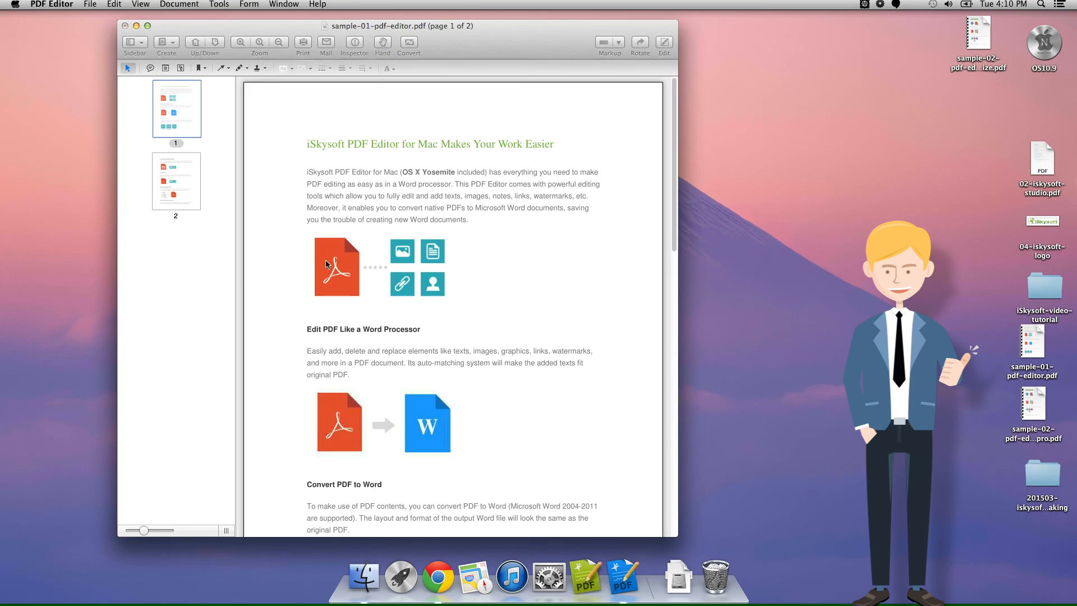